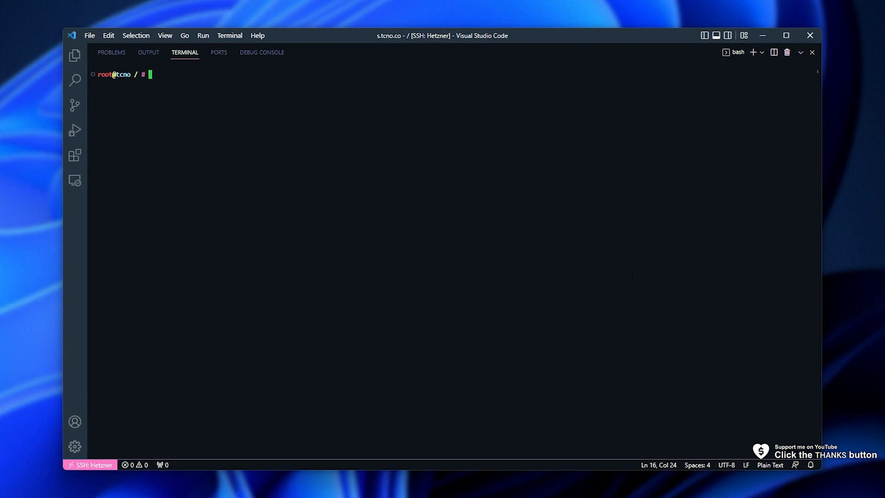
- Update and upgrade the server's packages, then install software-properties-common
key(Return)
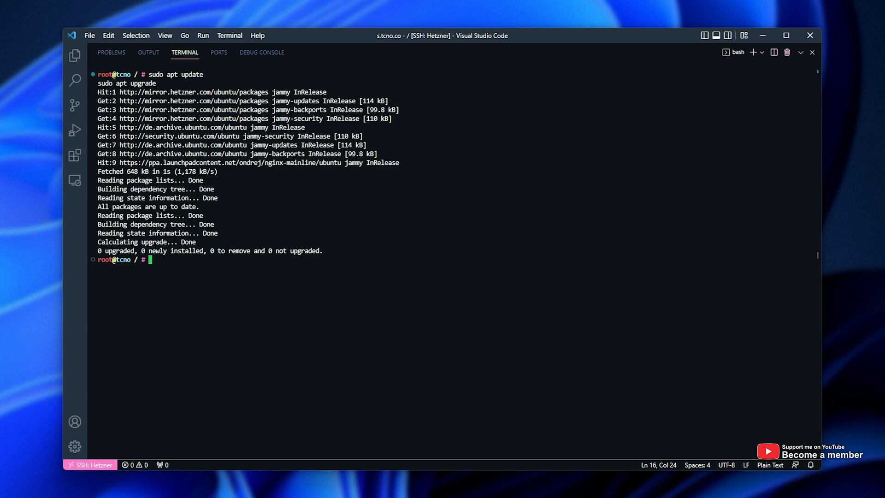
text(sudo apt install software-properties-common)
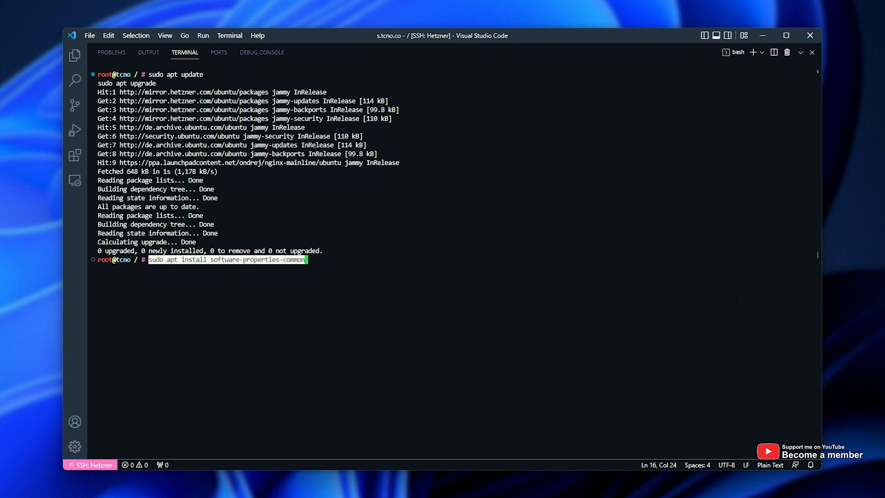
key(Return)
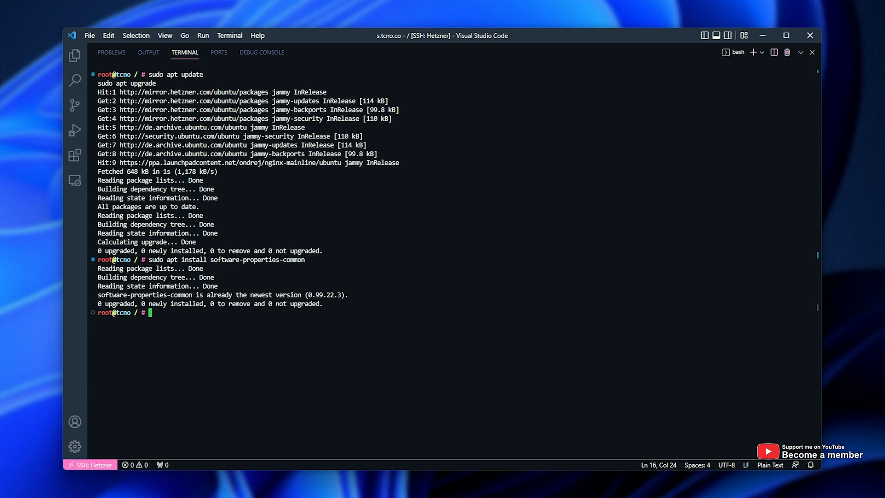
- Add the ppa:ondrej/php repository and refresh the package lists
text(sudo add-apt-repository ppa:ondrej/php)
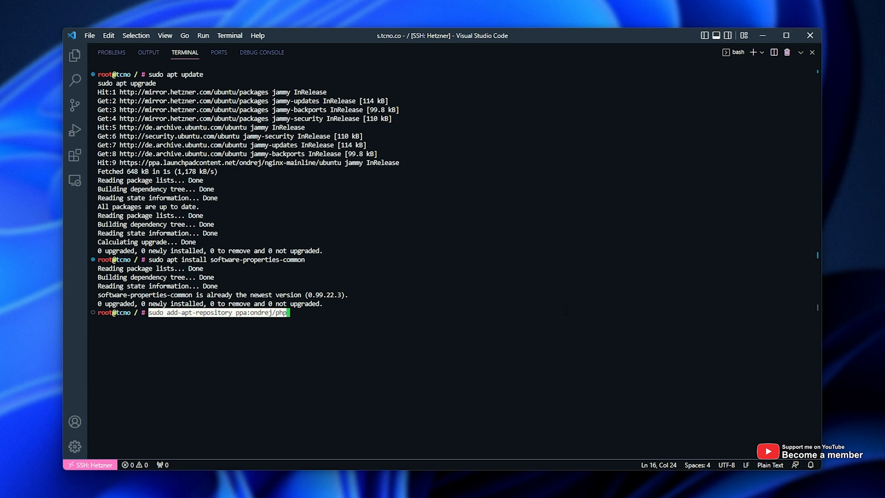
key(Return)
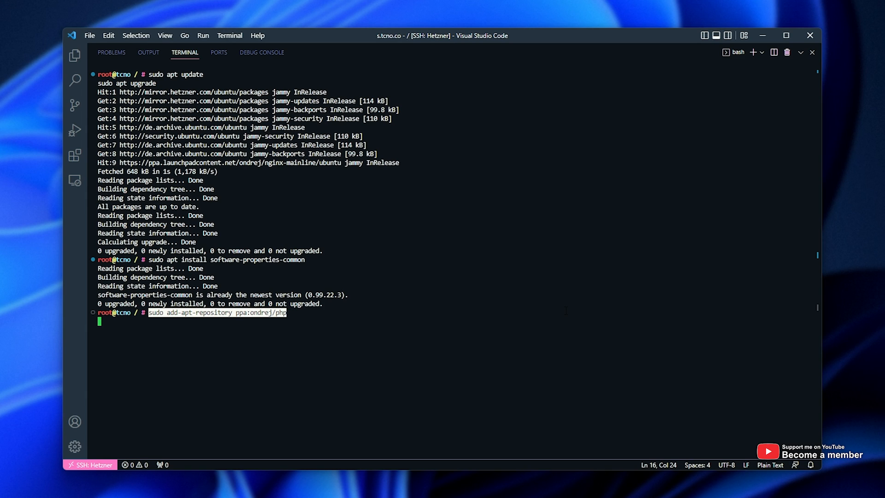
key(Return)
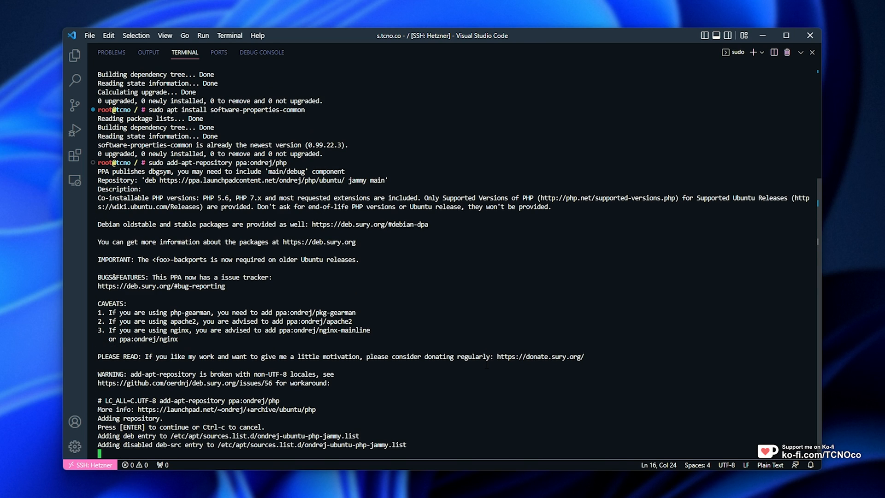
key(Return)
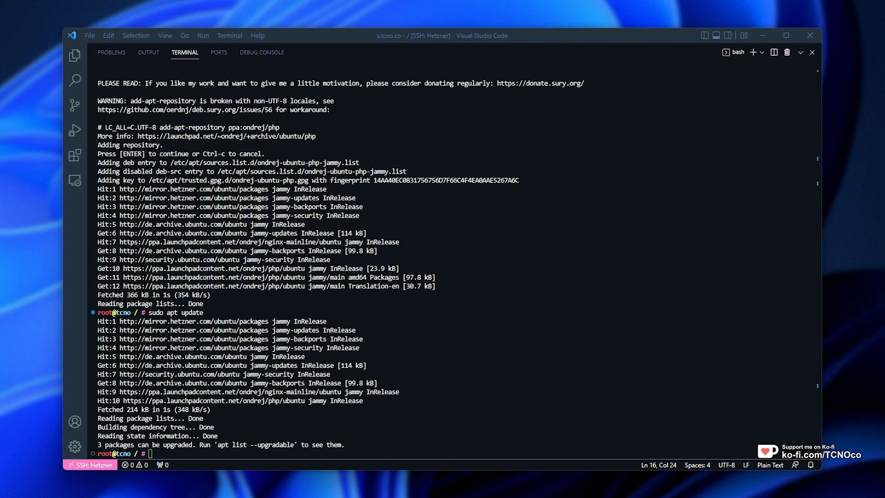
- Install the php8.1-fpm package, confirming with Y
text(sudo apt install php8.1-fpm)
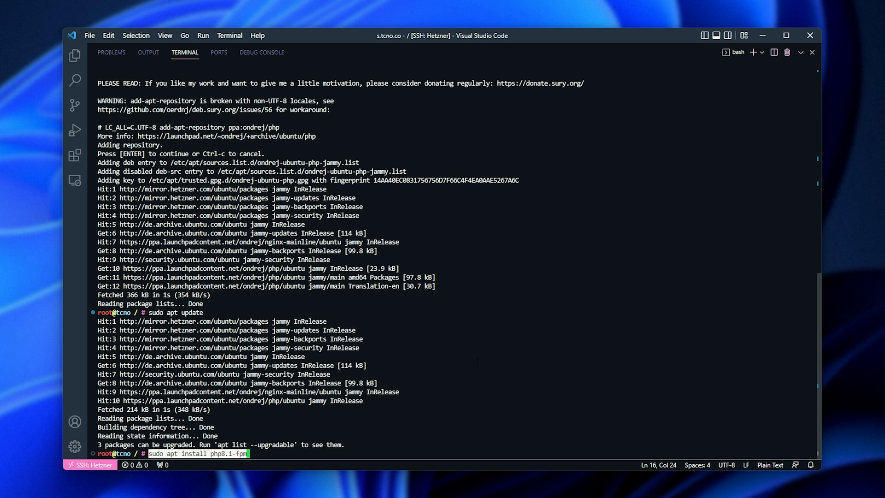
key(Return)
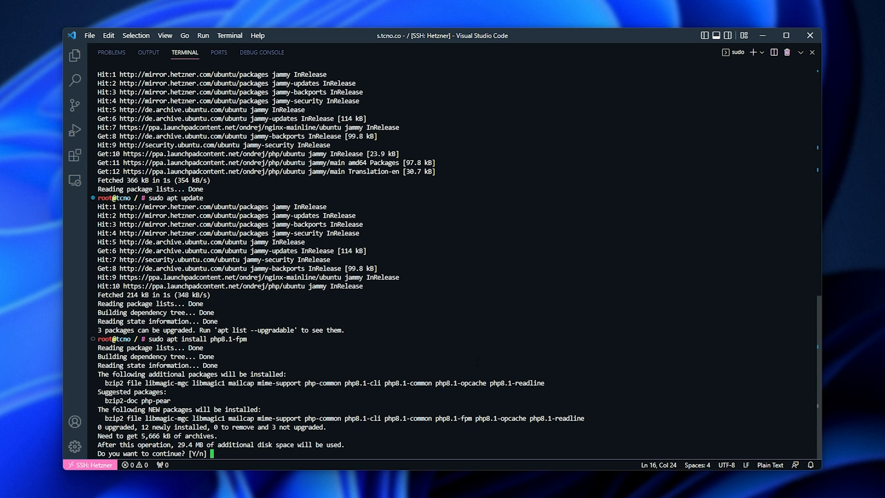
text(Y)
text(php-fpm8.1 -v)
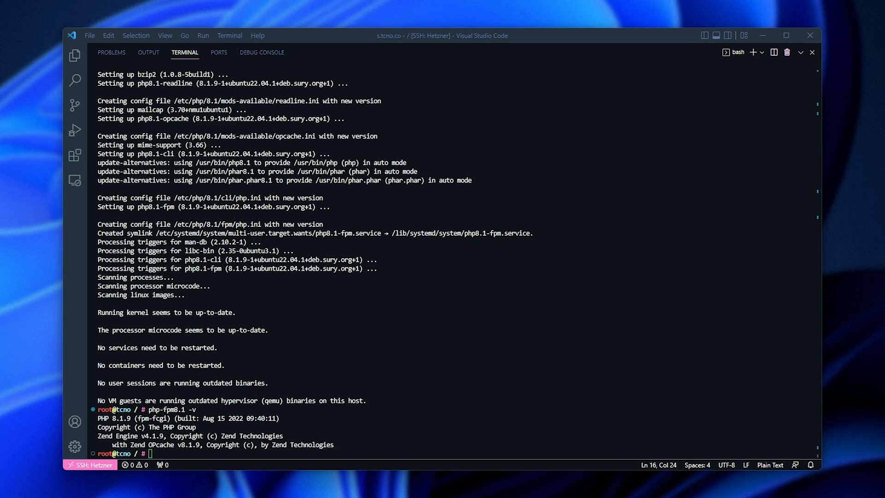
- Install the php8.1 extension packages (common, mysql, curl, gd, mbstring, zip, intl) and accept service restarts
text(sudo apt install php)
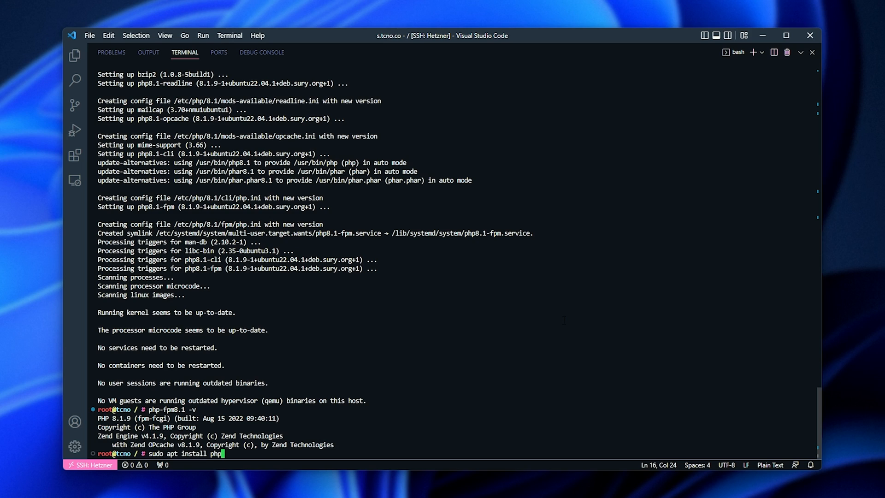
text(8.1-cmp)
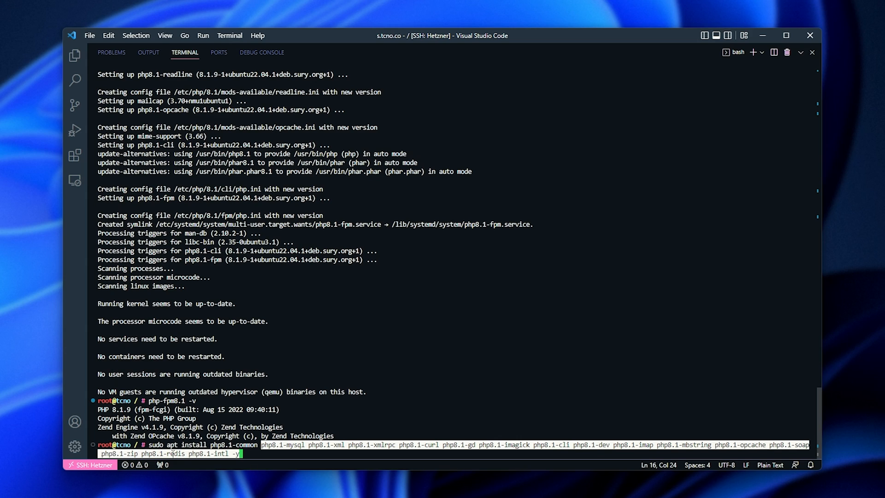
key(Return)
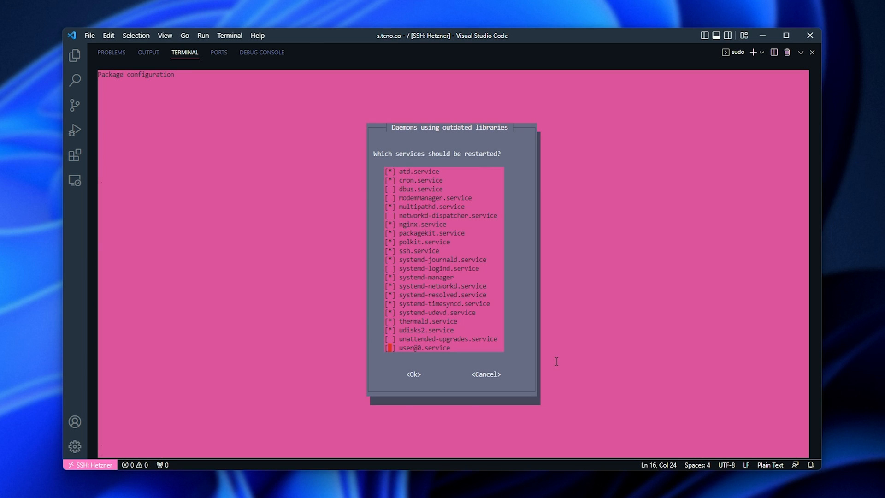
click(412, 374)
text(php -v)
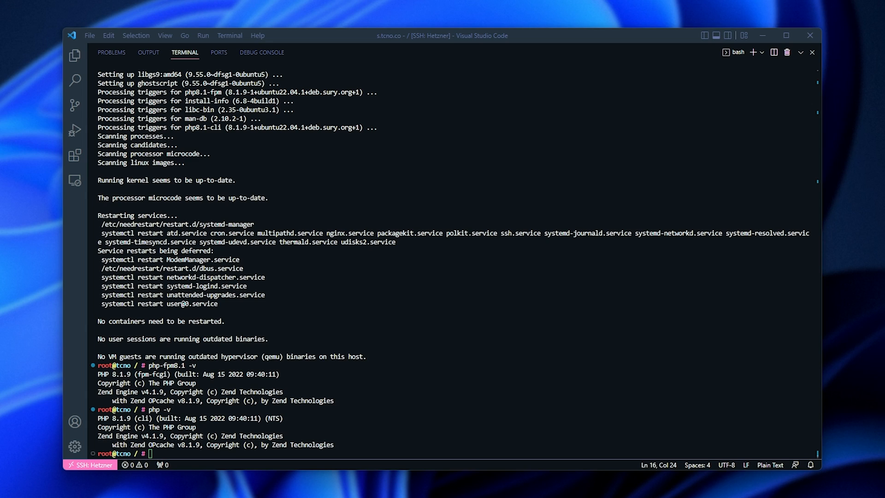
- Open /etc/php/8.1/fpm/php.ini in nano with sudo
text(sudo nano /etc/php/8.1/fpm/php.ini)
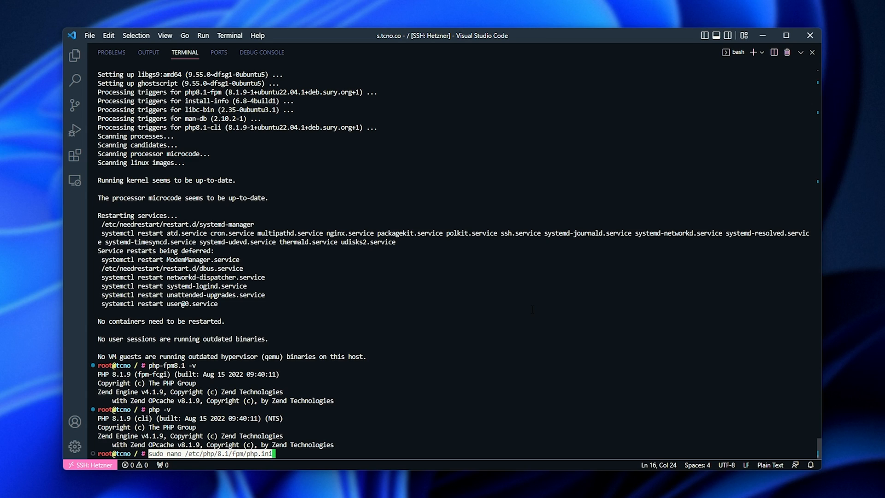
key(Return)
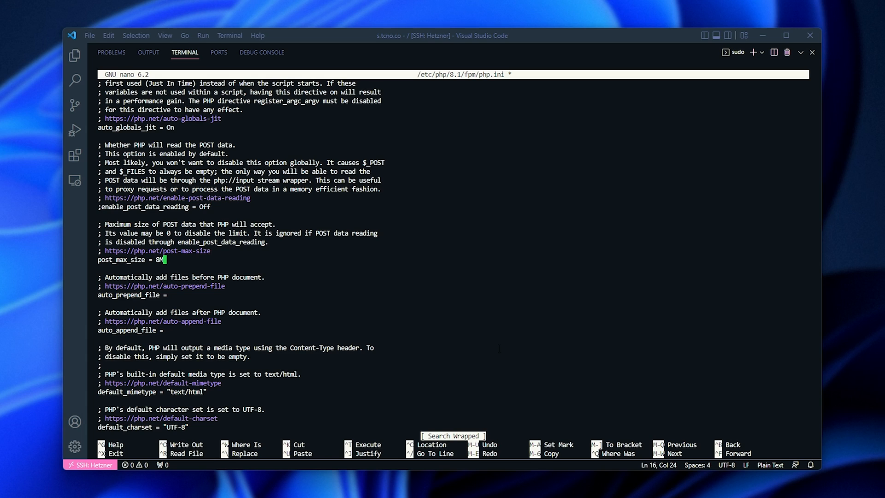
- In php.ini set memory_limit to 256M, max_execution_time to 30, and another setting to 1000
text(memory_limit)
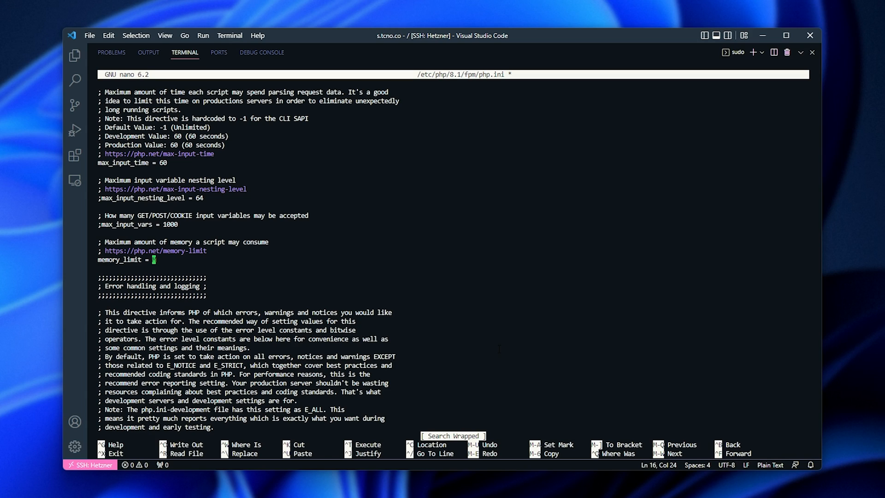
text(256)
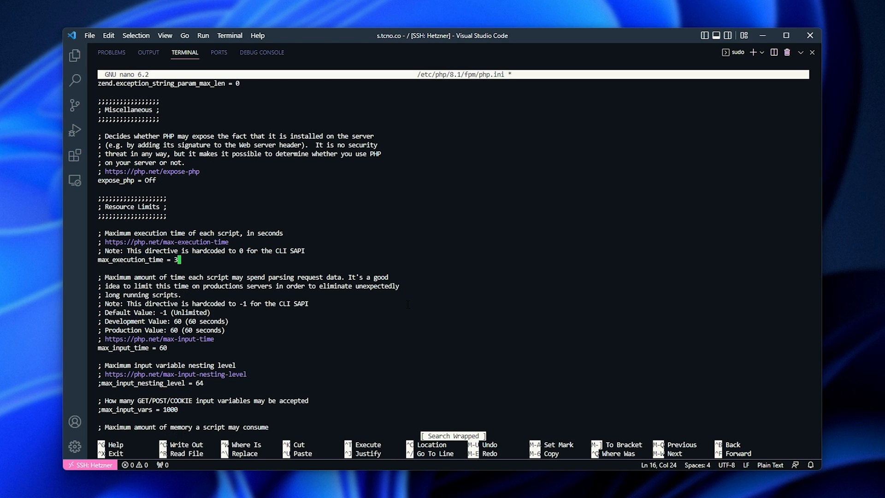
text(6)
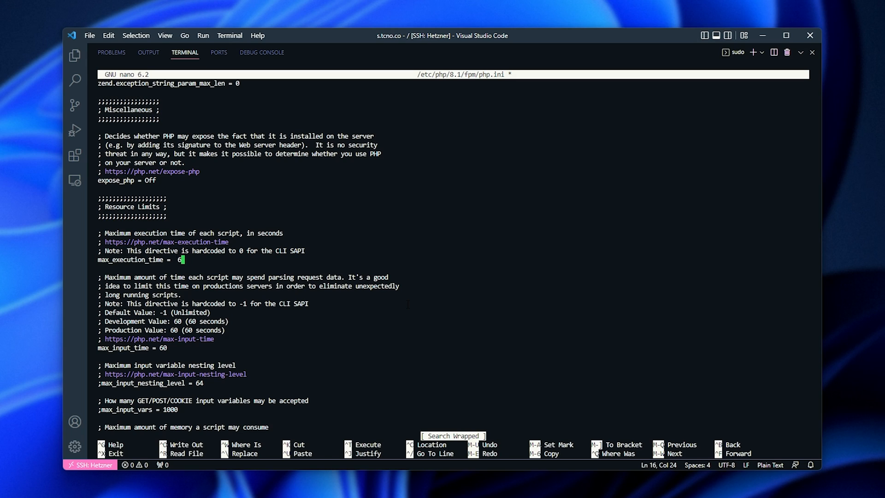
text(0)
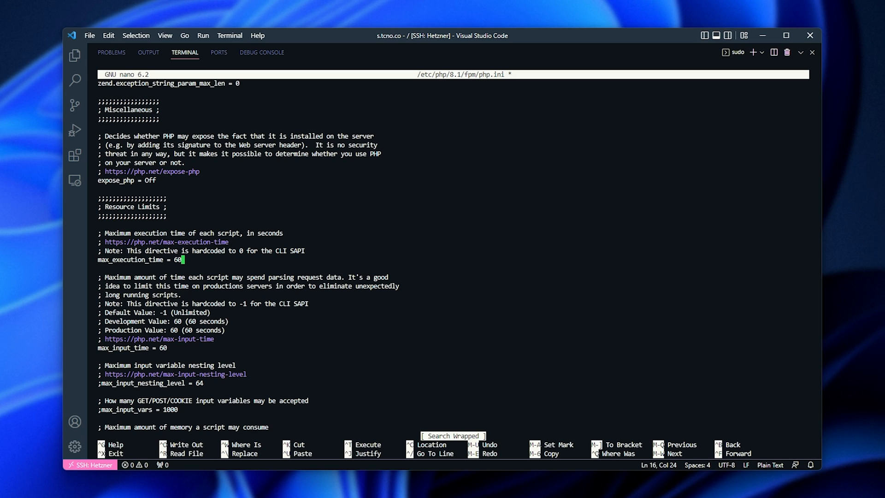
text(30)
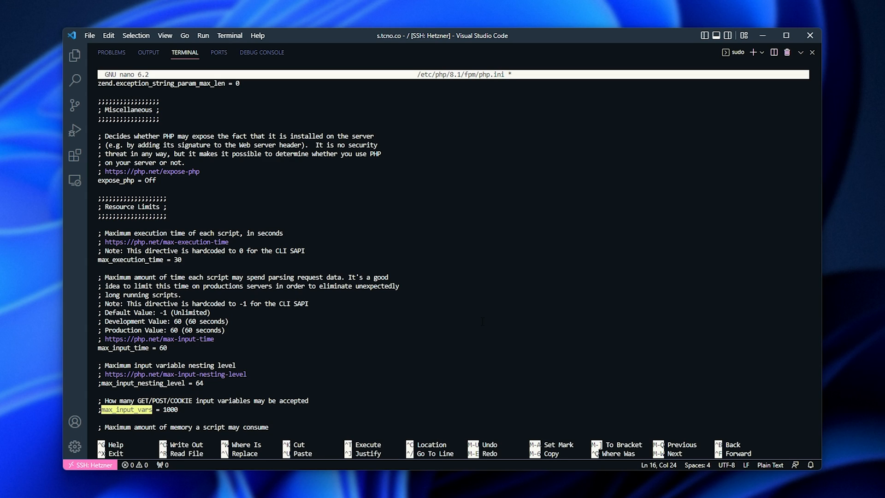
scroll(down, 3)
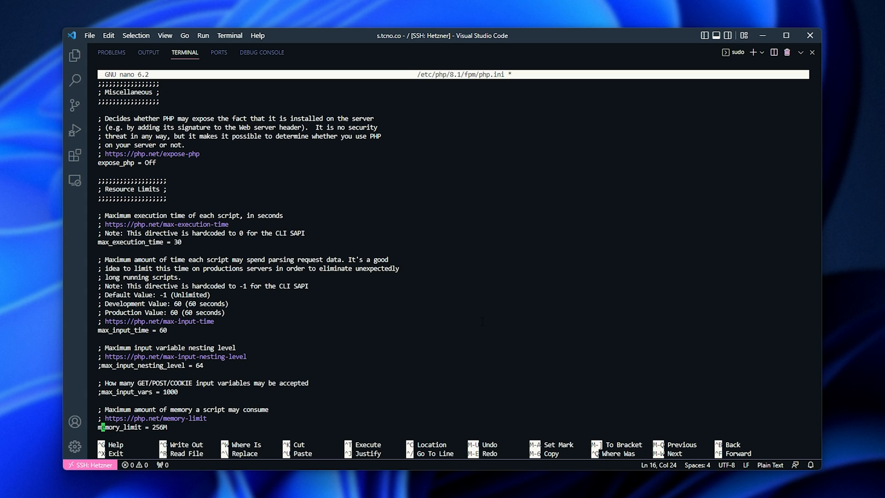
scroll(up, 3)
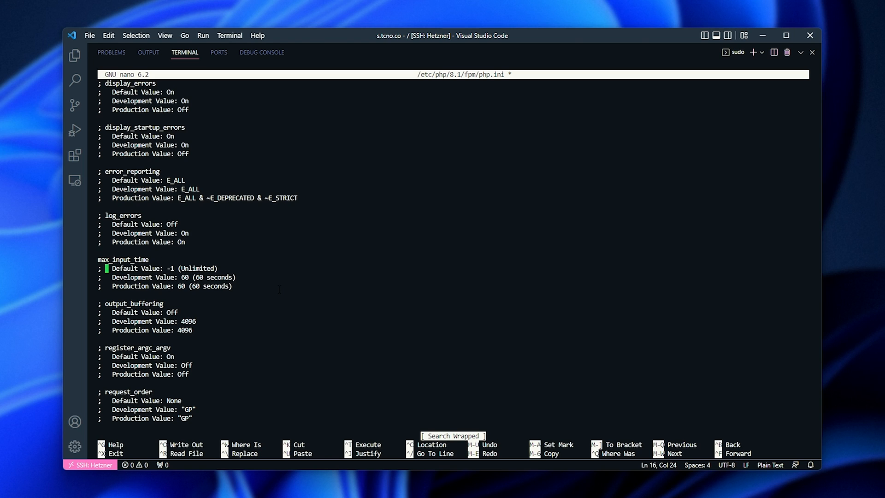
text(= 1000)
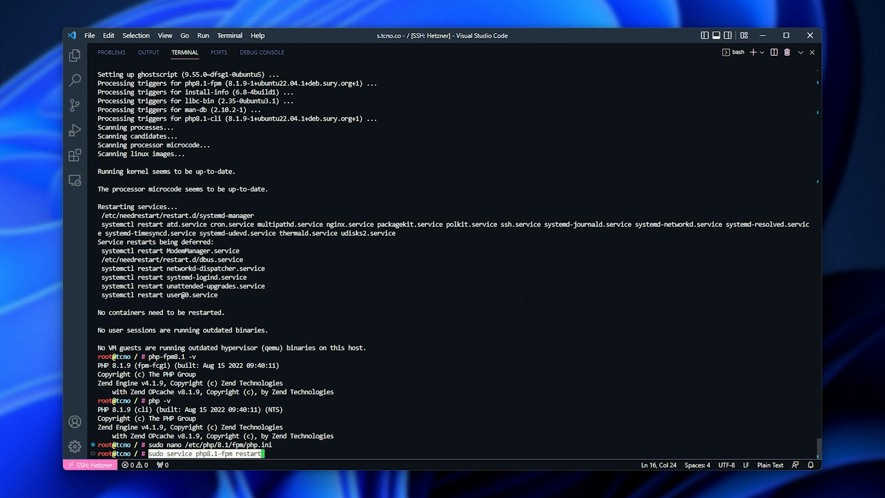
- Run sudo service php8.1-fpm restart and switch to the s.tcno.co config
key(Return)
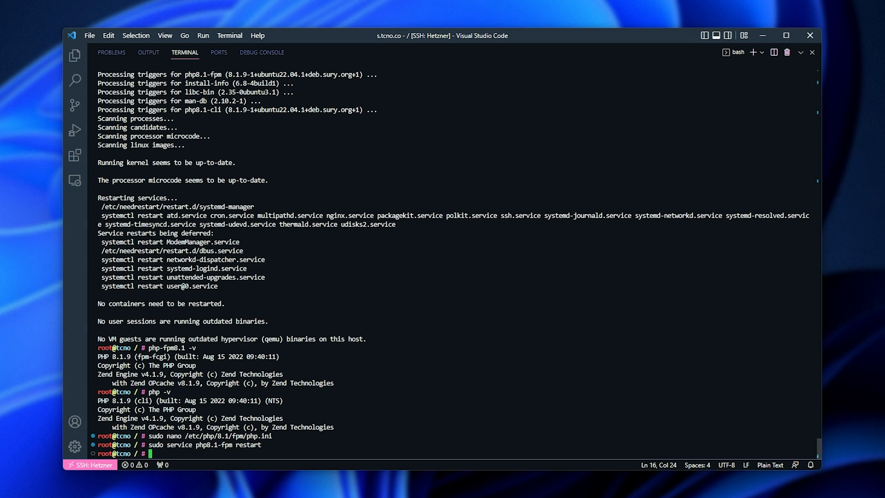
mouse_move(361, 48)
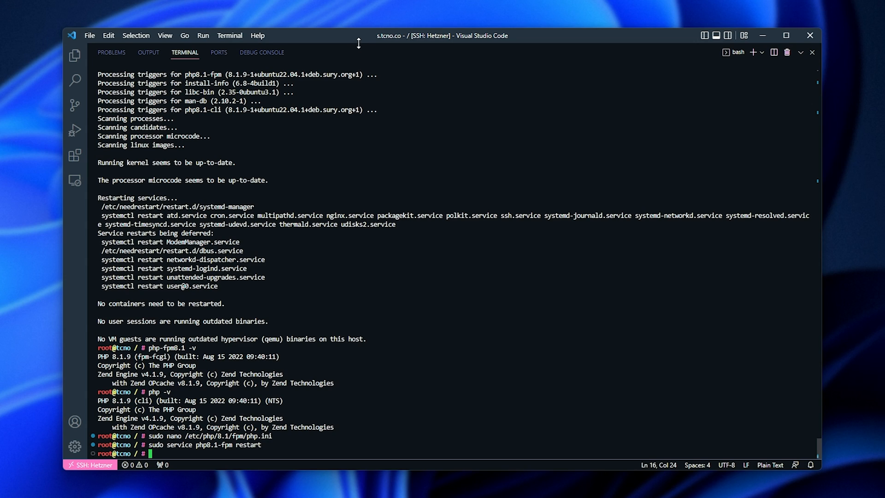
click(733, 52)
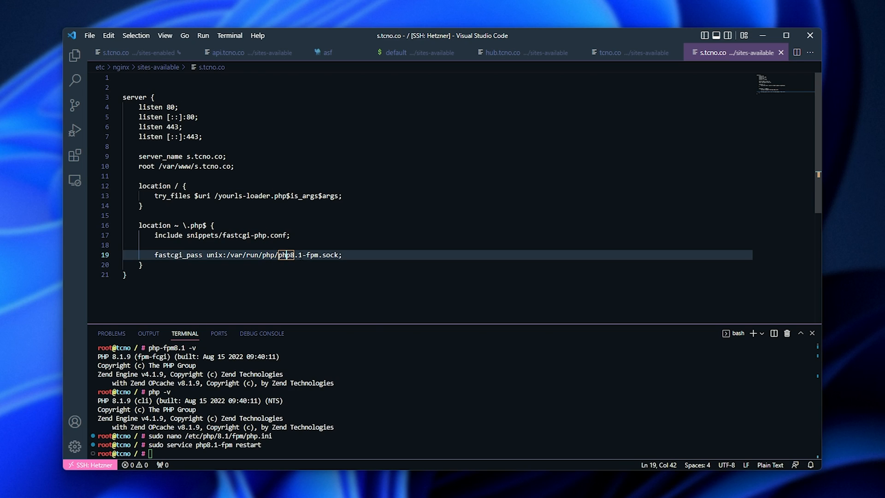
- Select the fastcgi_pass unix:/var/run/php/php8.1-fpm.sock line in s.tcno.co
triple_click(226, 255)
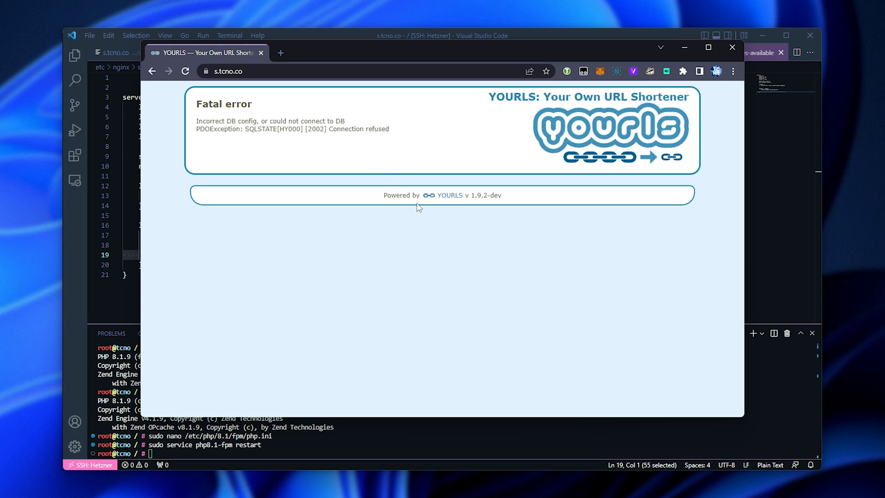
mouse_move(668, 121)
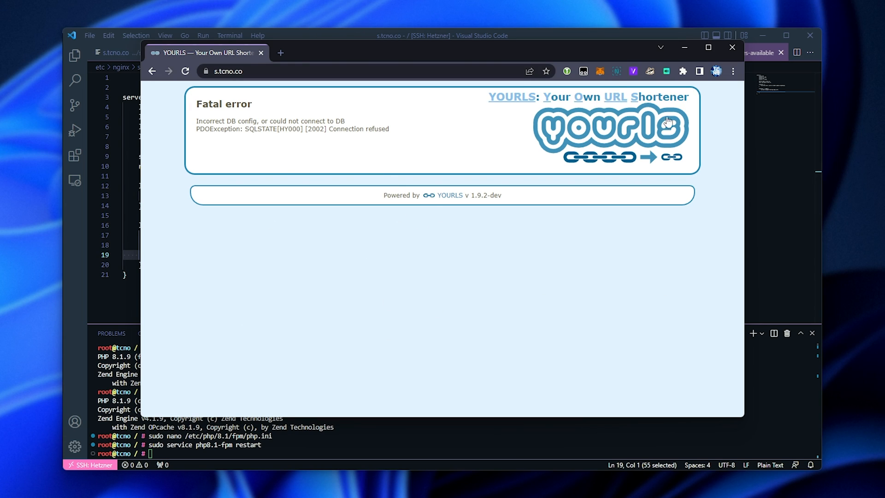
mouse_move(332, 176)
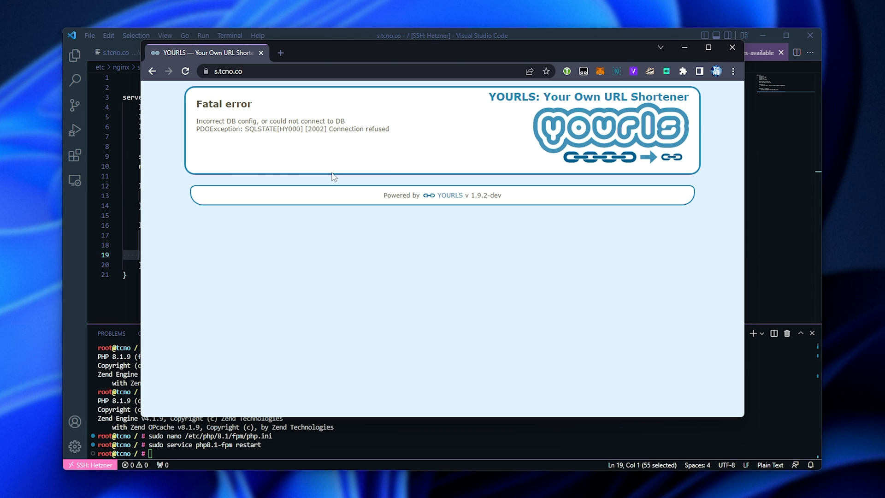
mouse_move(360, 238)
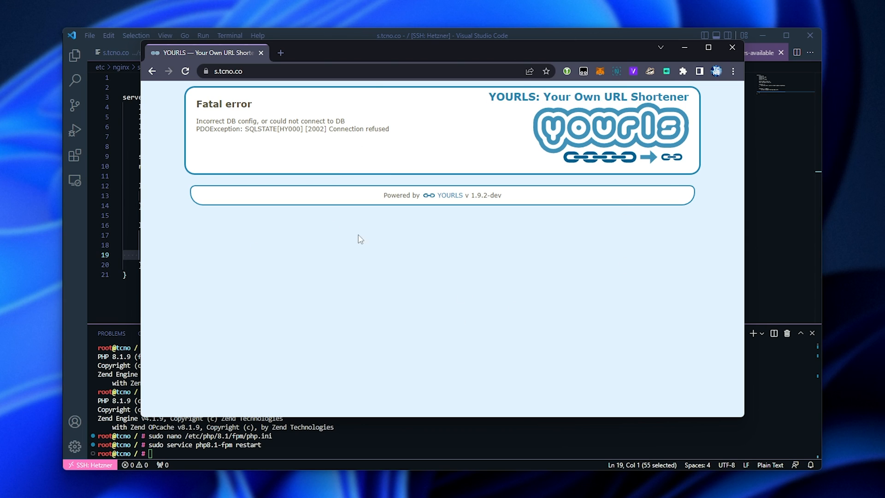
mouse_move(371, 149)
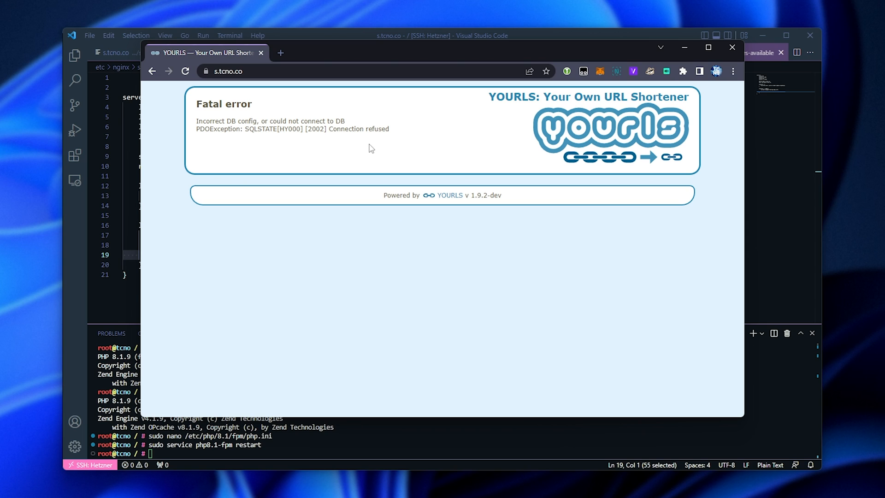